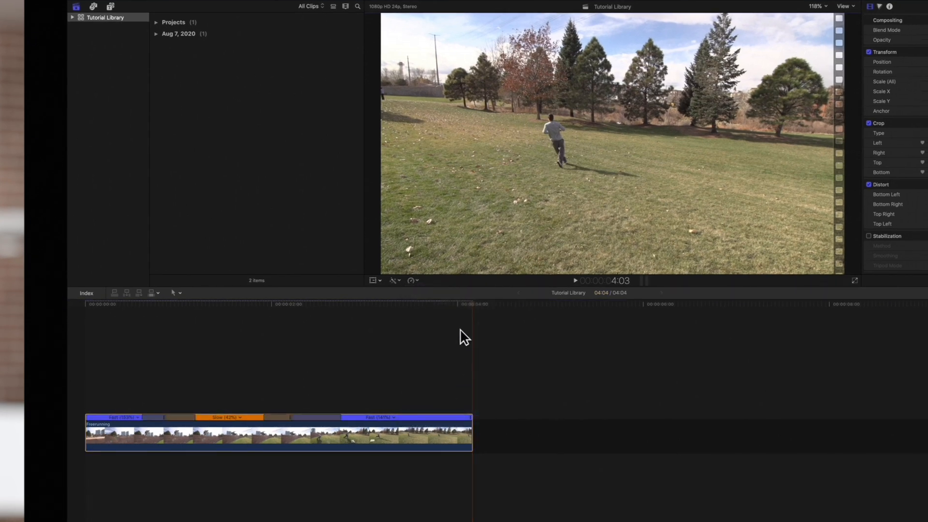
mouse_move(474, 313)
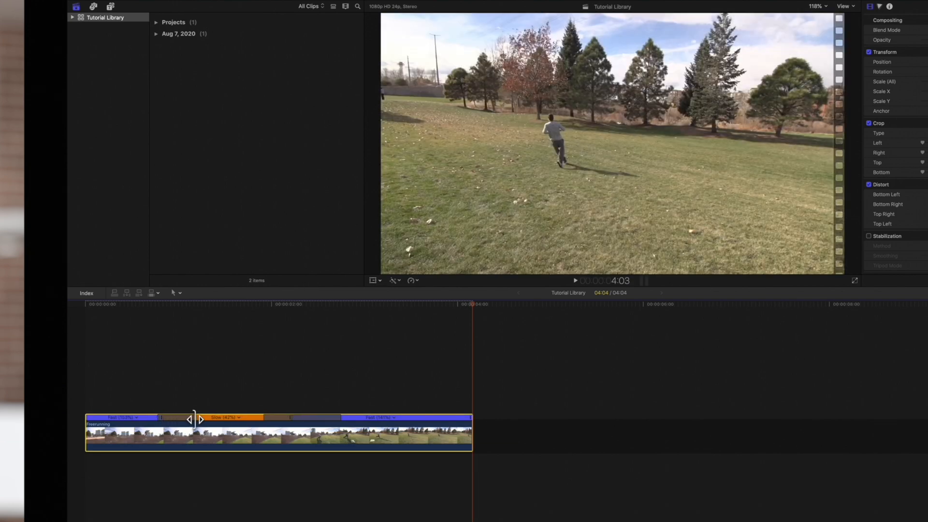
mouse_move(146, 396)
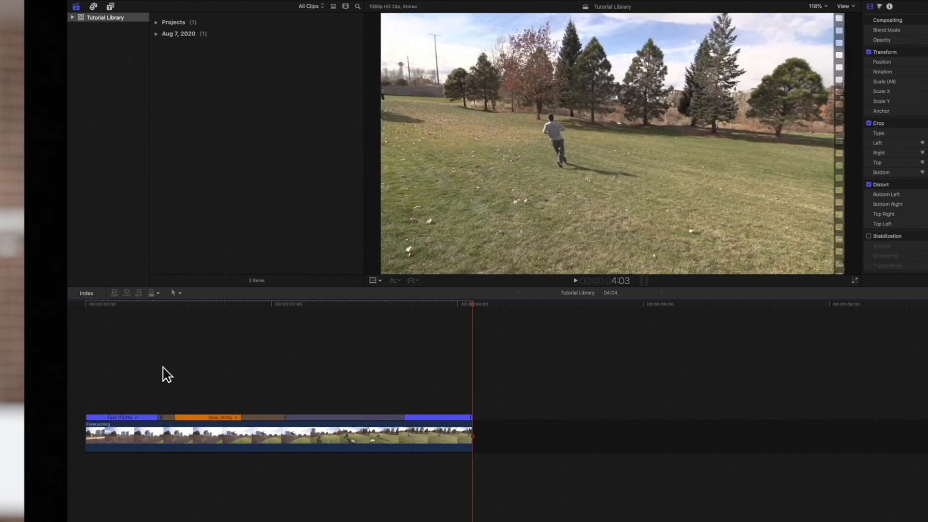
Play the freerunning clip to preview the resized speed ramp, then stop playback.
key("space")
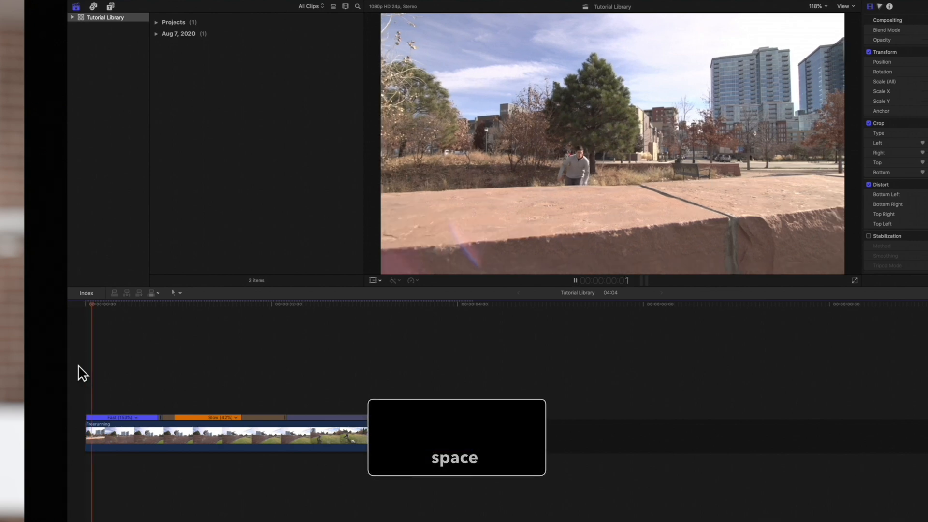
key("space")
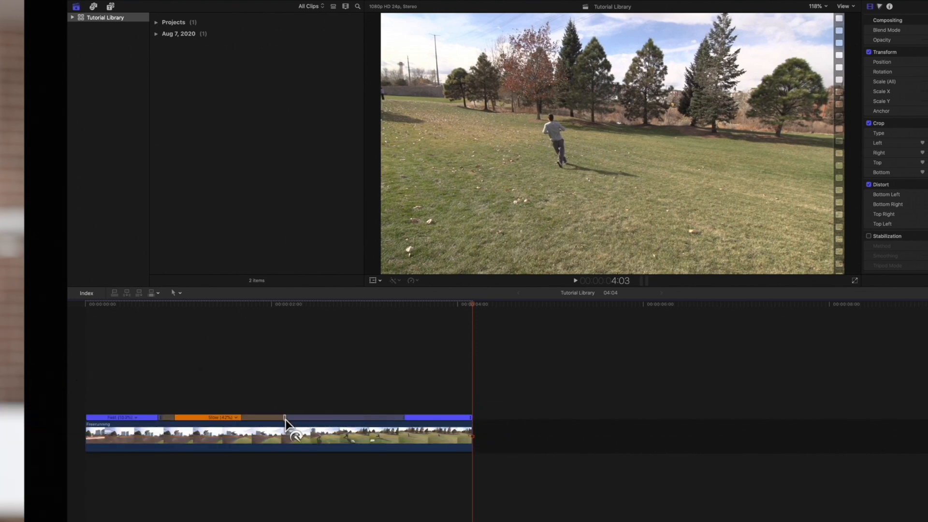
Switch off the slow-to-fast speed transition and preview the abrupt speed change.
left_click(284, 417)
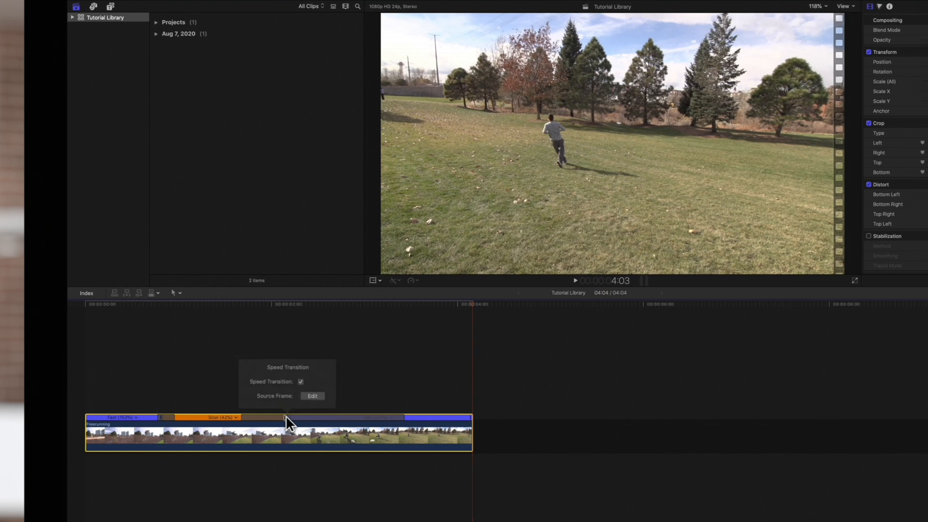
left_click(299, 381)
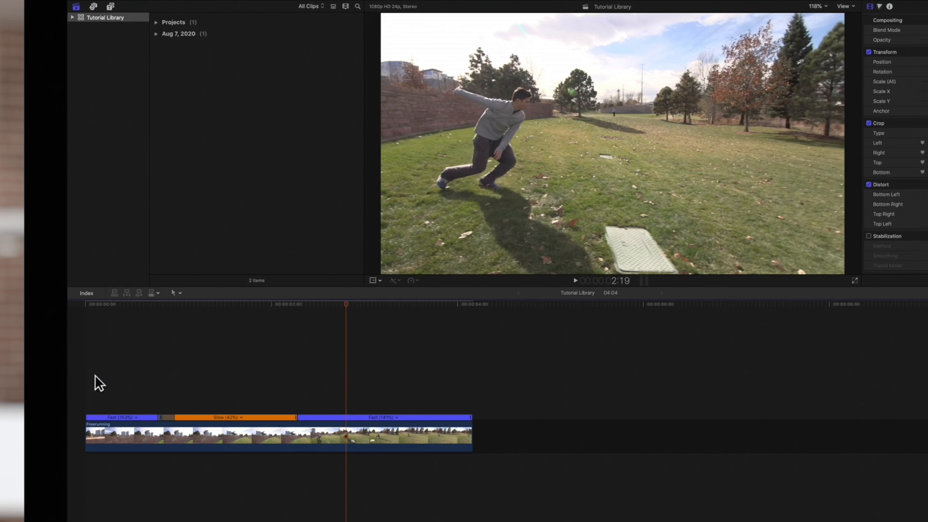
key("space")
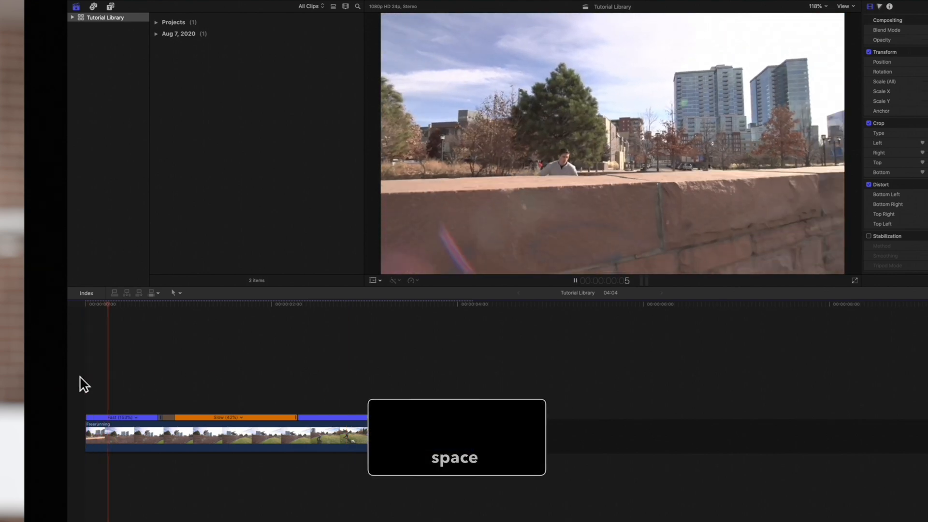
key("space")
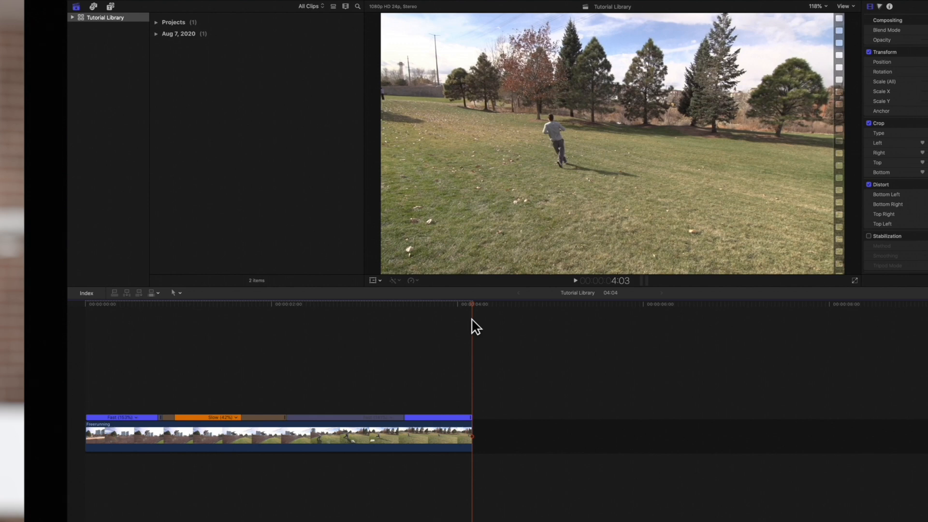
mouse_move(397, 412)
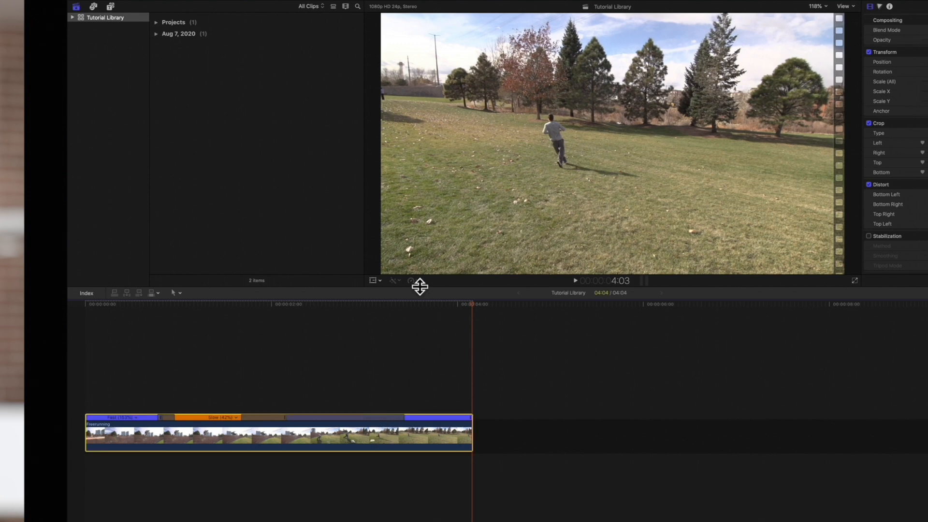
Uncheck Speed Transitions in the Retime menu for the whole clip.
left_click(411, 281)
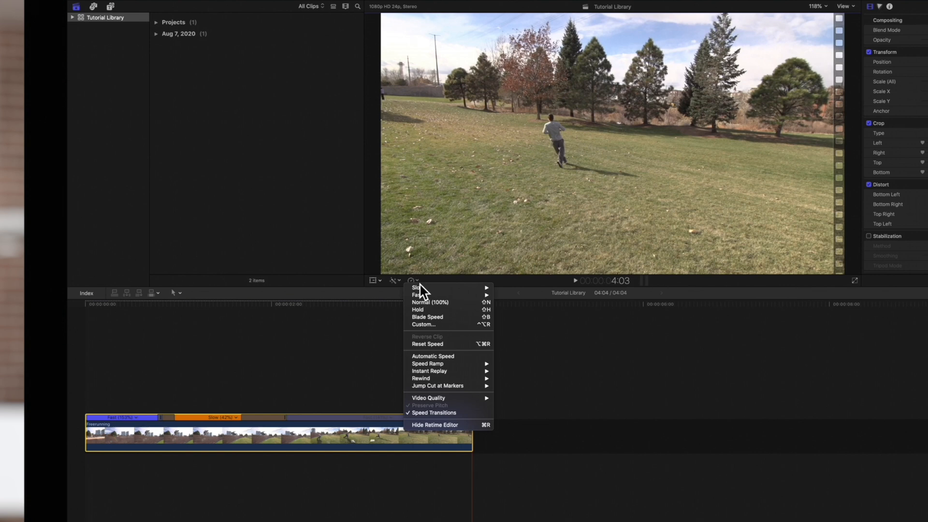
mouse_move(434, 413)
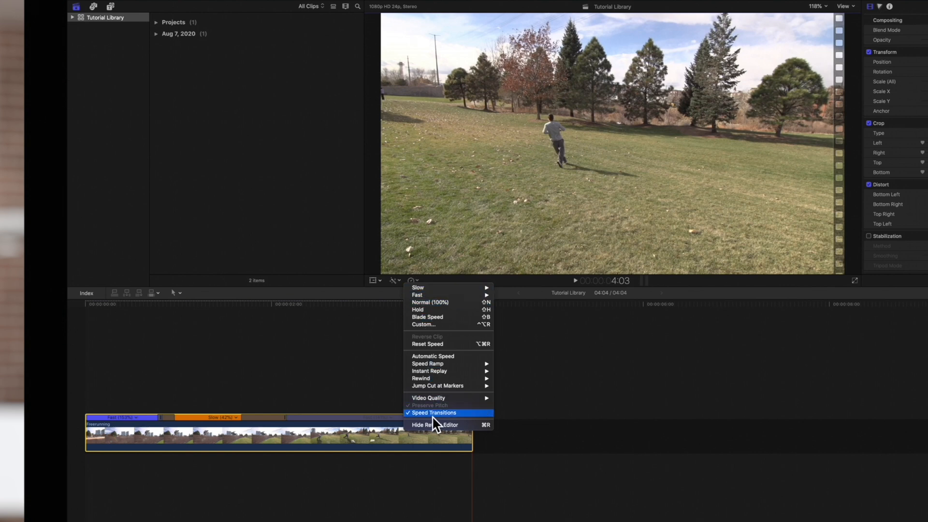
left_click(434, 413)
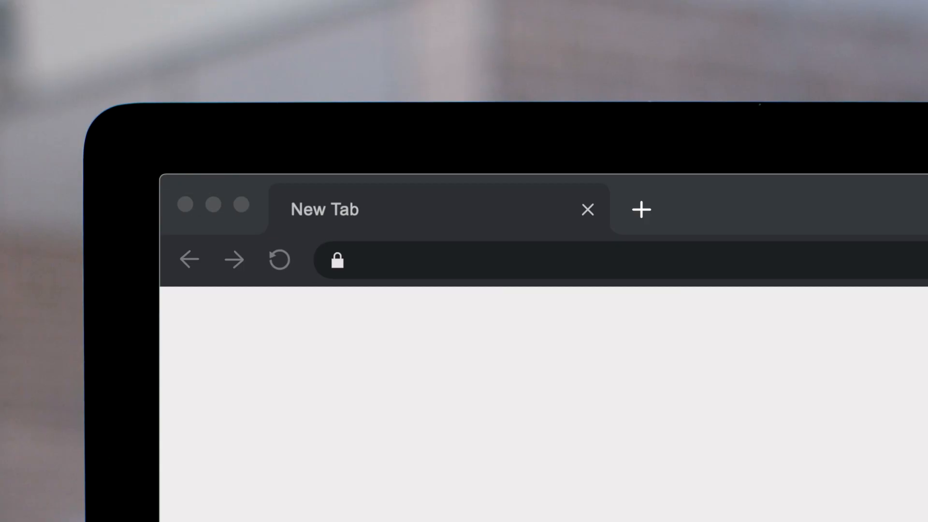
Go to pixelfilmstudios.com and scroll through the FCPX plugin product grid.
type("pixelfilmstudios.com")
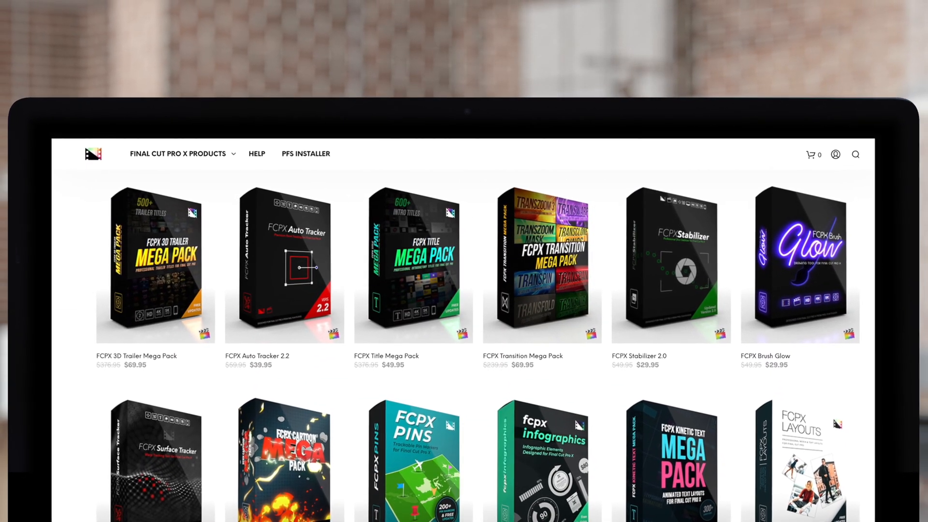
scroll("down", 3)
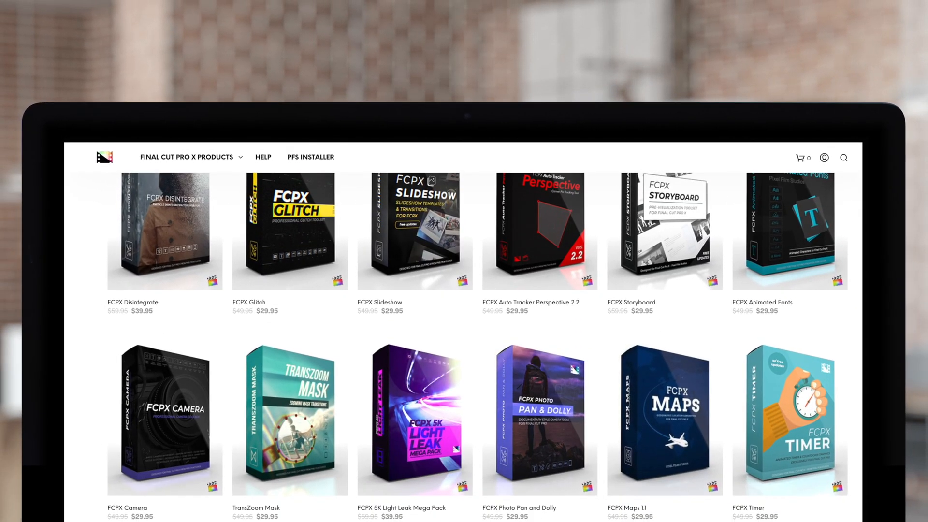